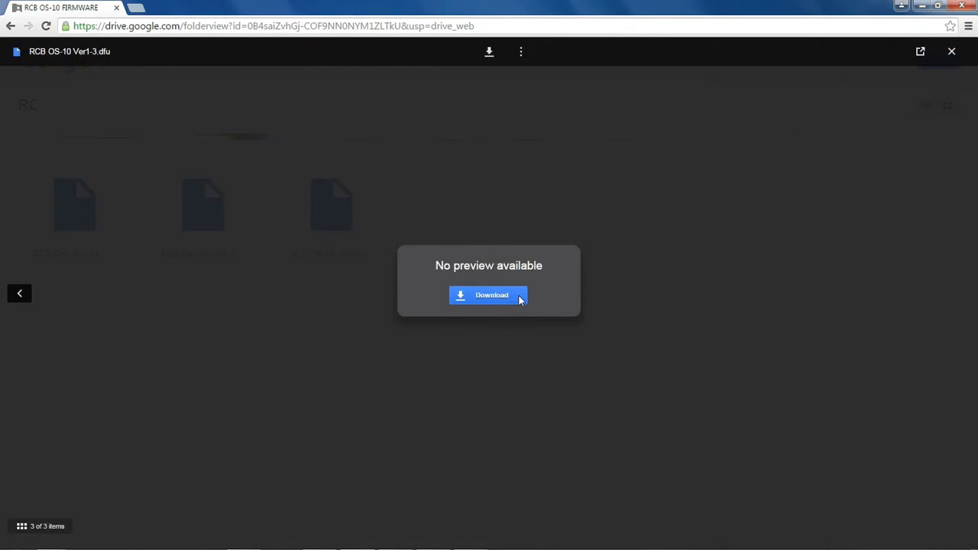
Download RCB OS-10 Ver1-3.dfu from the Google Drive preview.
click(488, 295)
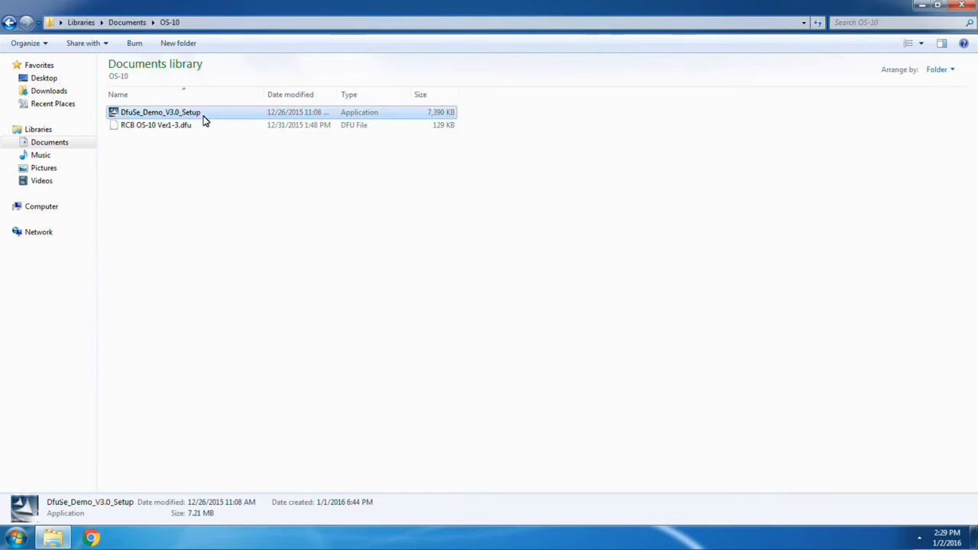
Run DfuSe_Demo_V3.0_Setup, enter company name WHY, and accept the default install folder.
double_click(160, 112)
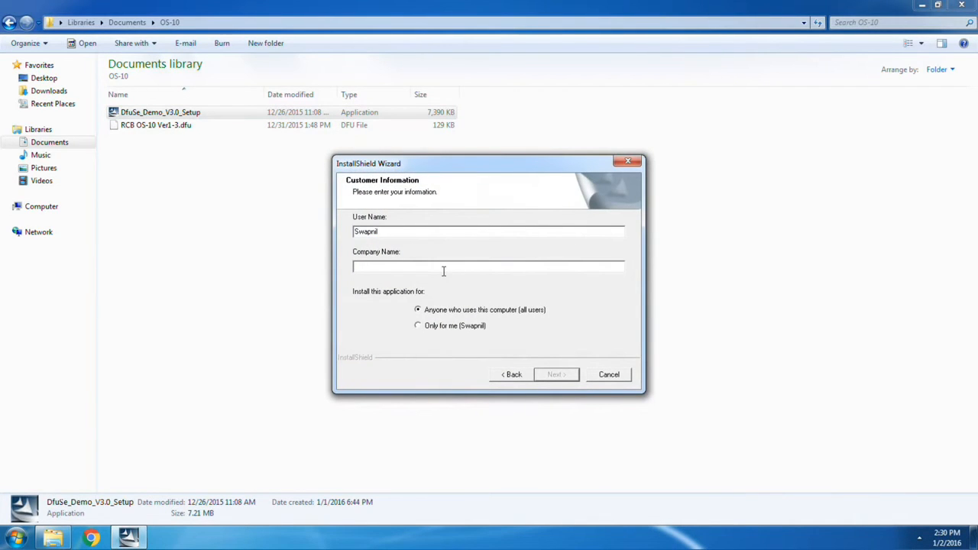
text(WHY)
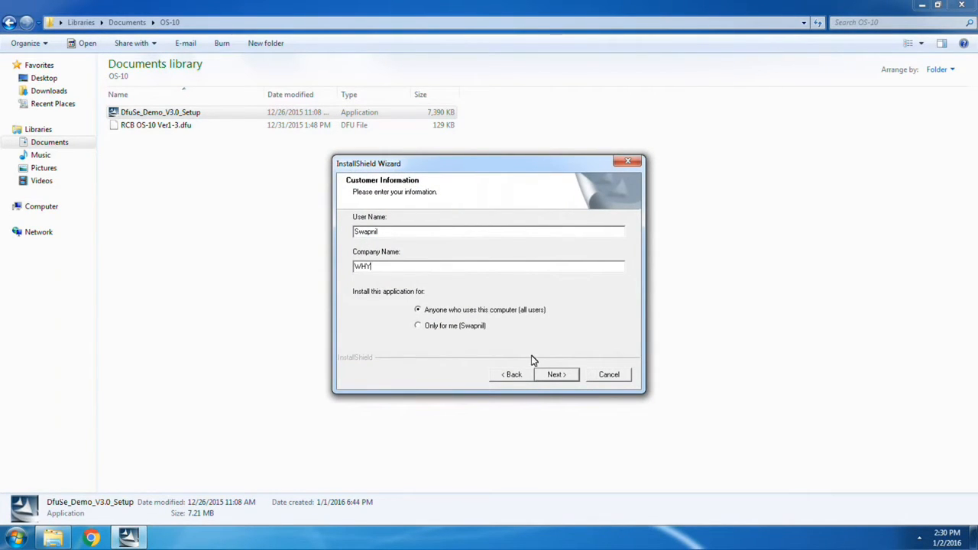
click(556, 374)
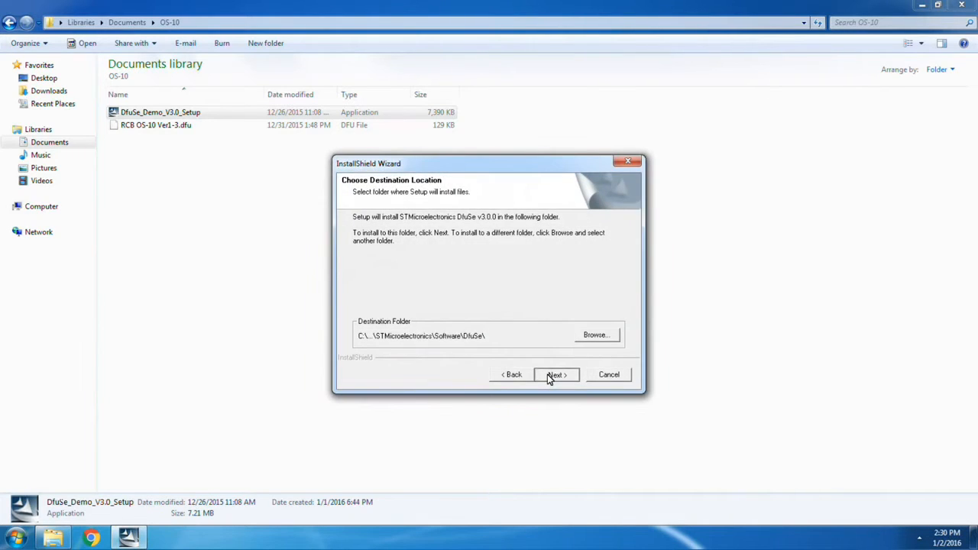
click(556, 374)
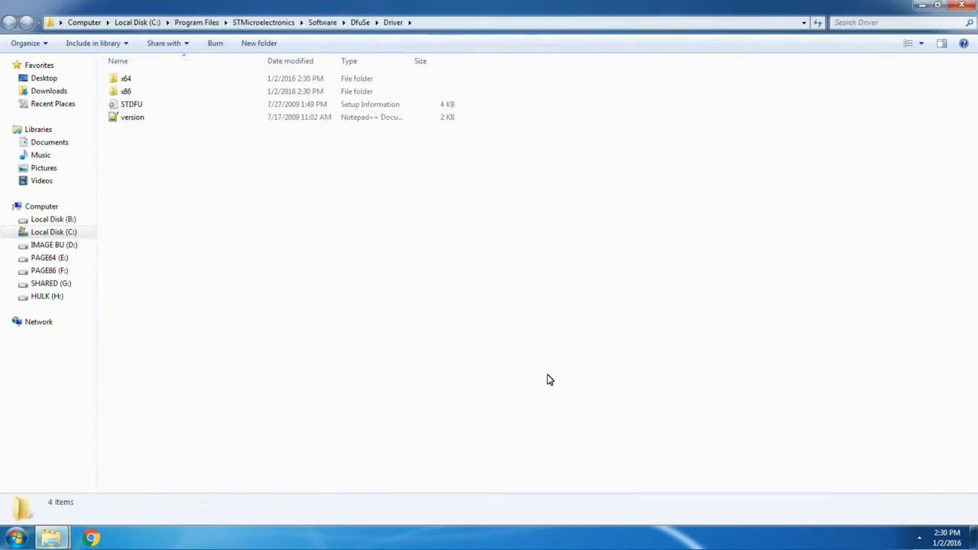
mouse_move(474, 36)
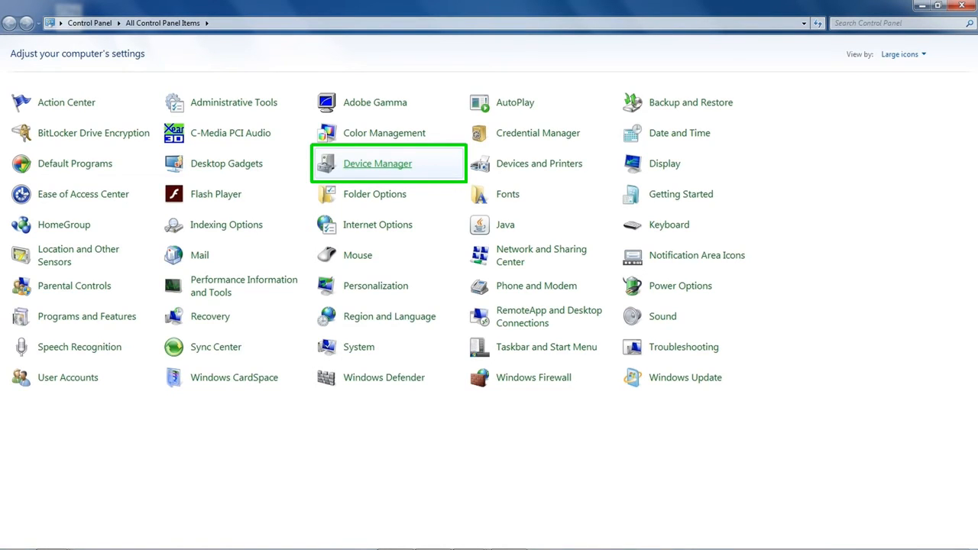
Open Device Manager to find STM32 DFU under Other devices.
click(378, 164)
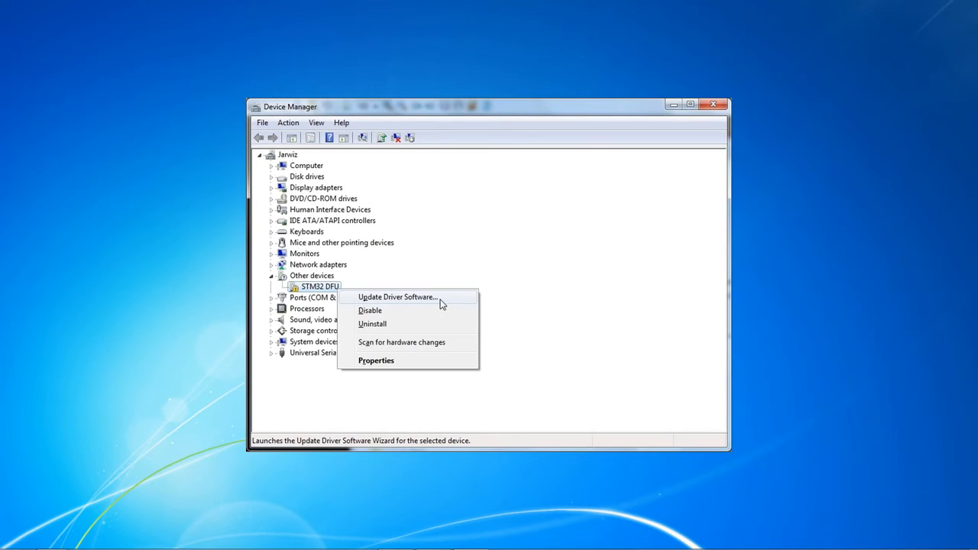
Install the STM32 DFU driver from the DfuSe Driver folder, accepting the unverified driver.
click(397, 296)
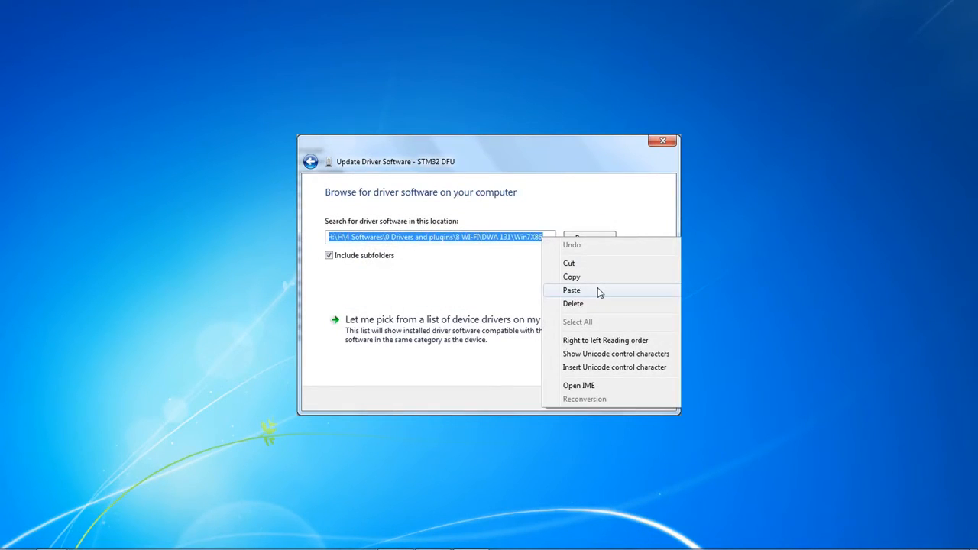
click(571, 290)
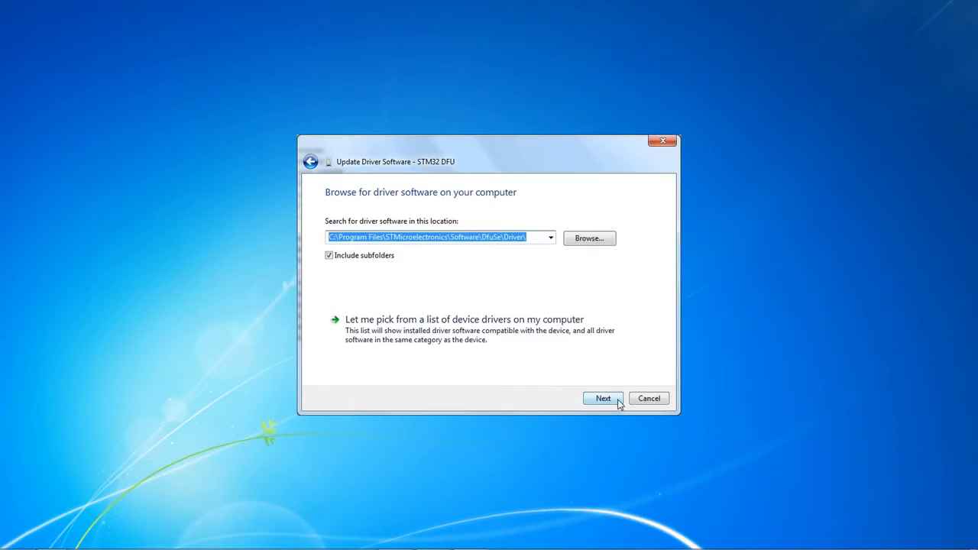
click(603, 398)
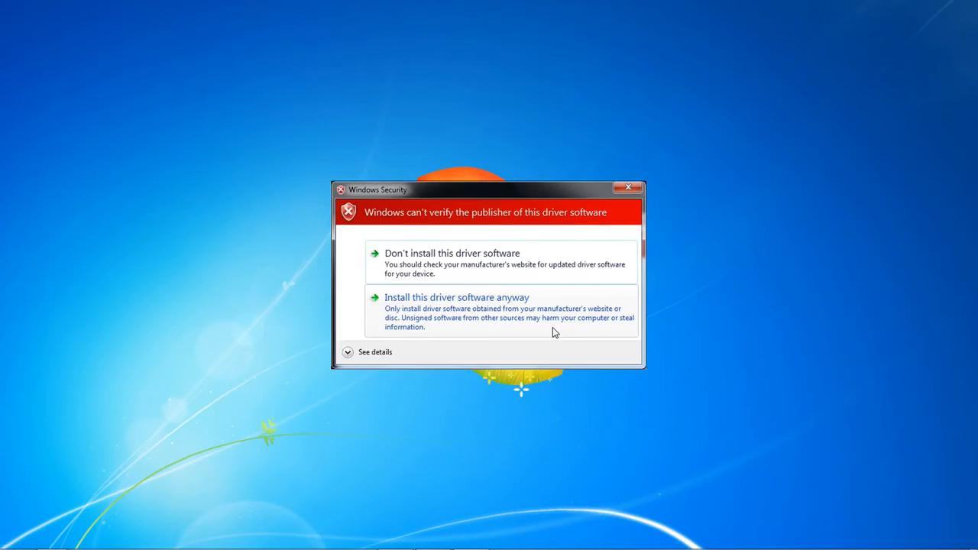
click(456, 297)
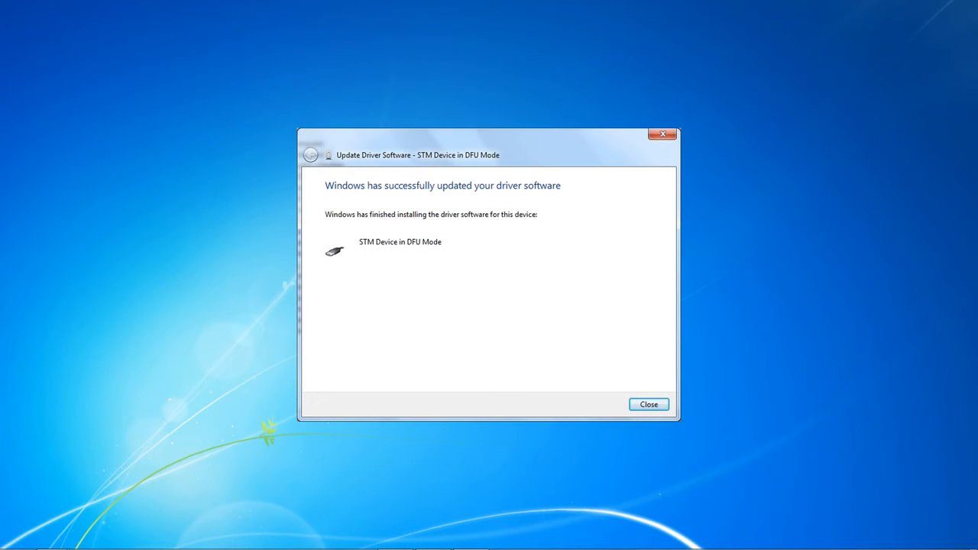
click(647, 404)
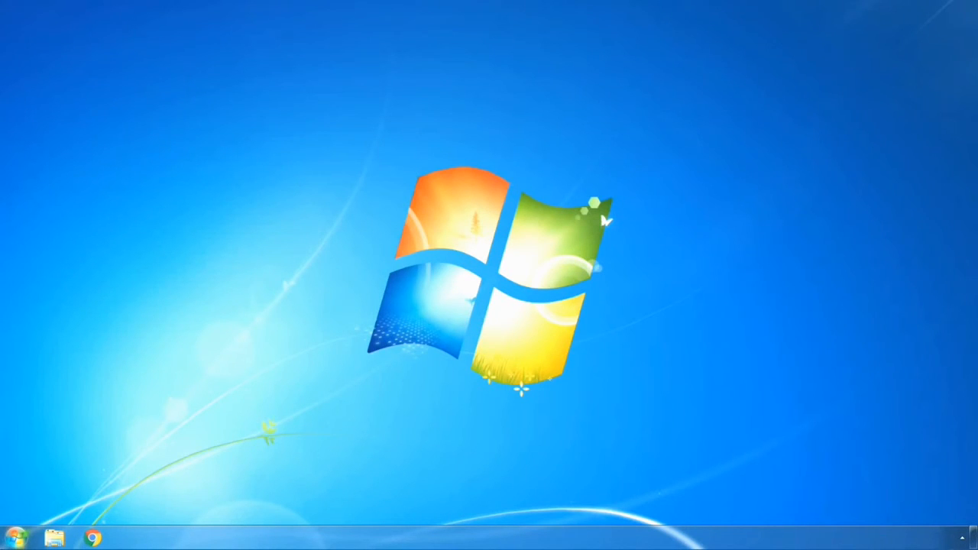
Search the Start menu for 'DfuSe' to launch DfuSe Demo.
click(15, 538)
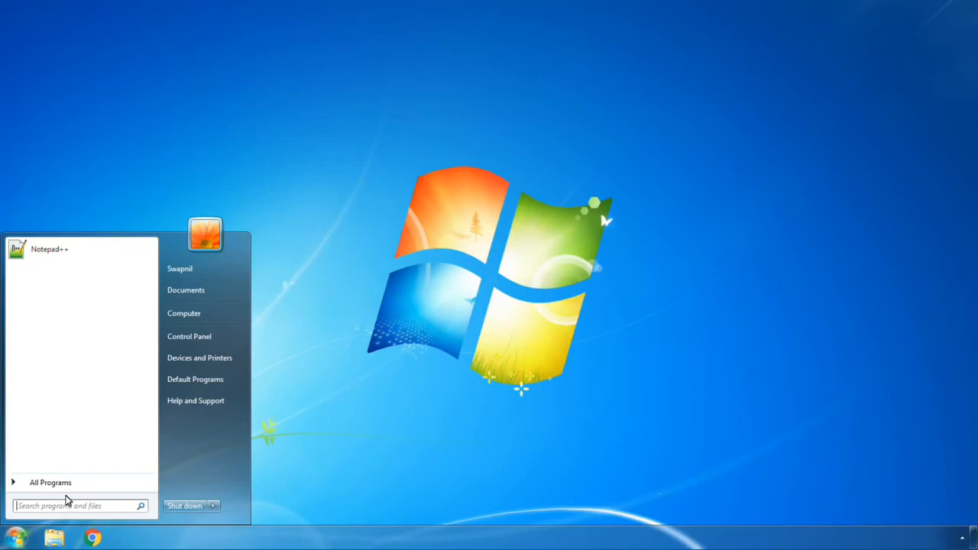
text(DfuSe)
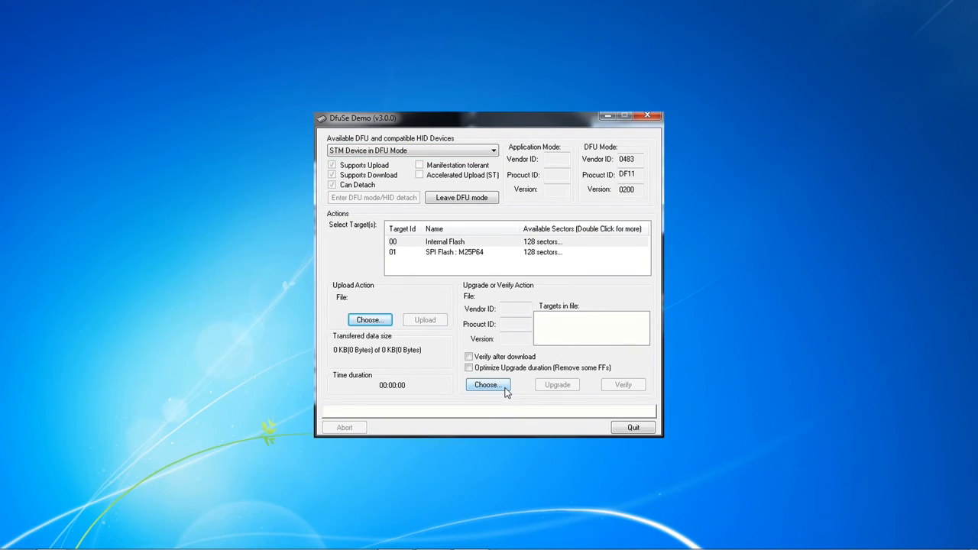
Load RCB OS-10 Ver1-3.dfu, upgrade Target 00 successfully, and quit DfuSe Demo.
click(487, 384)
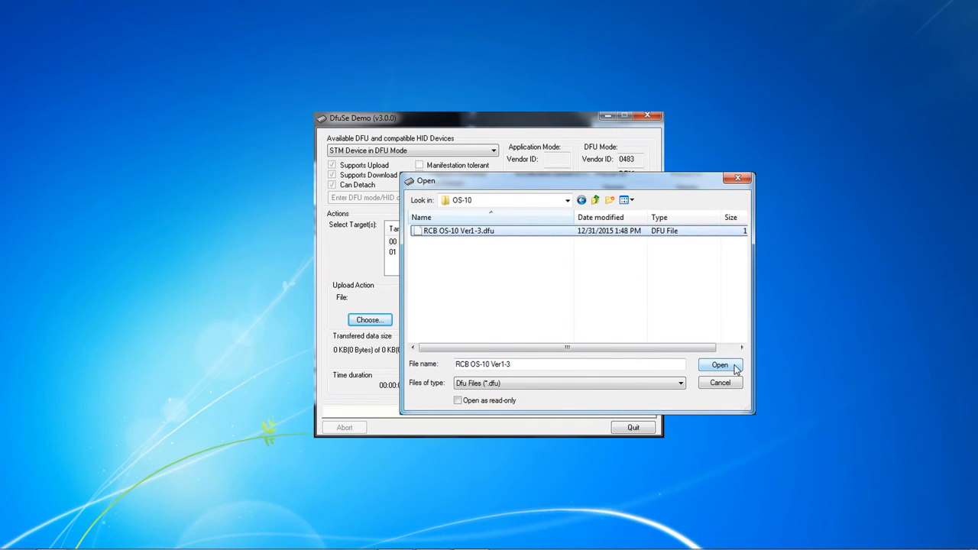
click(719, 365)
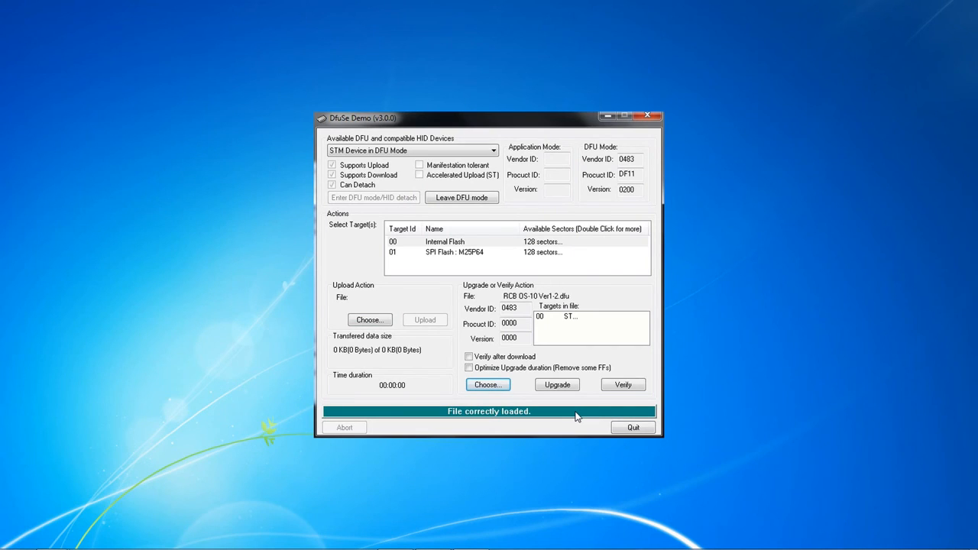
click(557, 384)
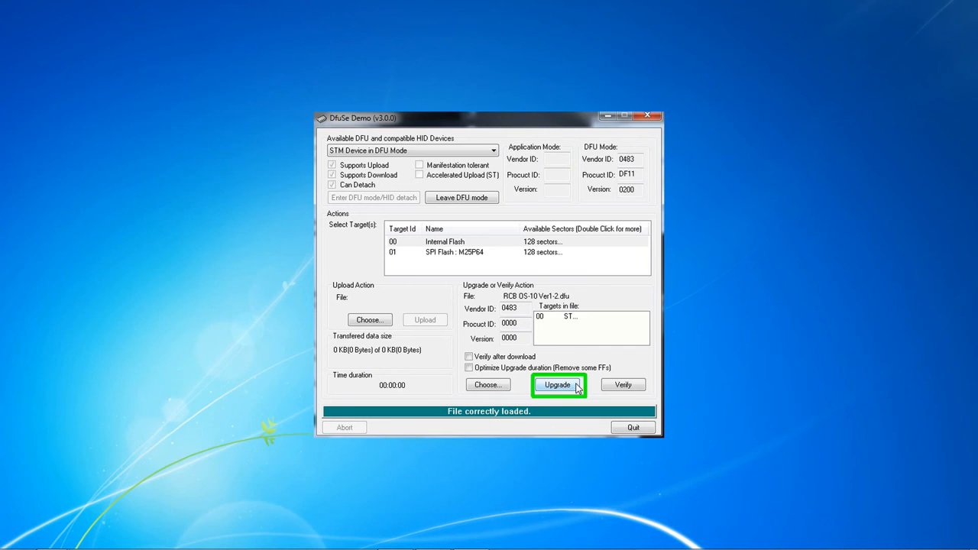
click(558, 384)
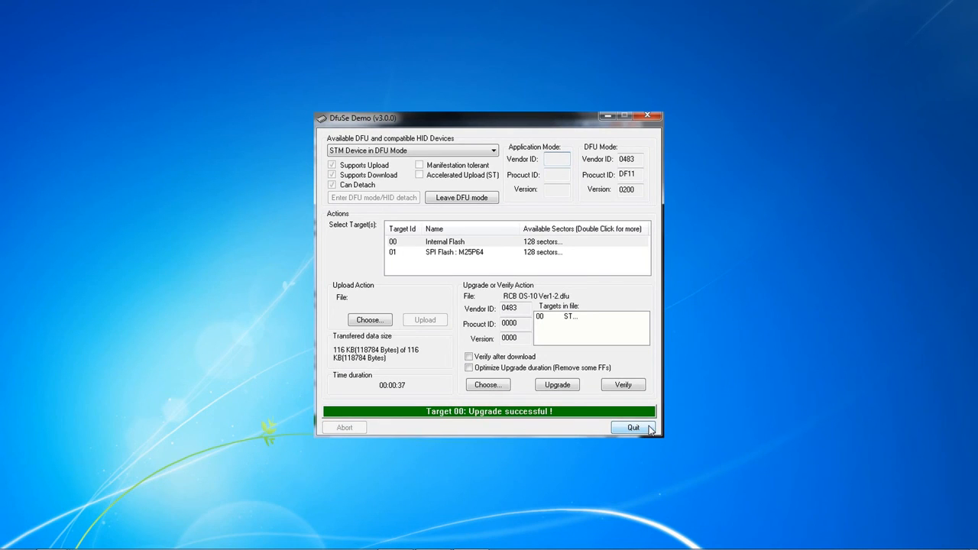
click(633, 427)
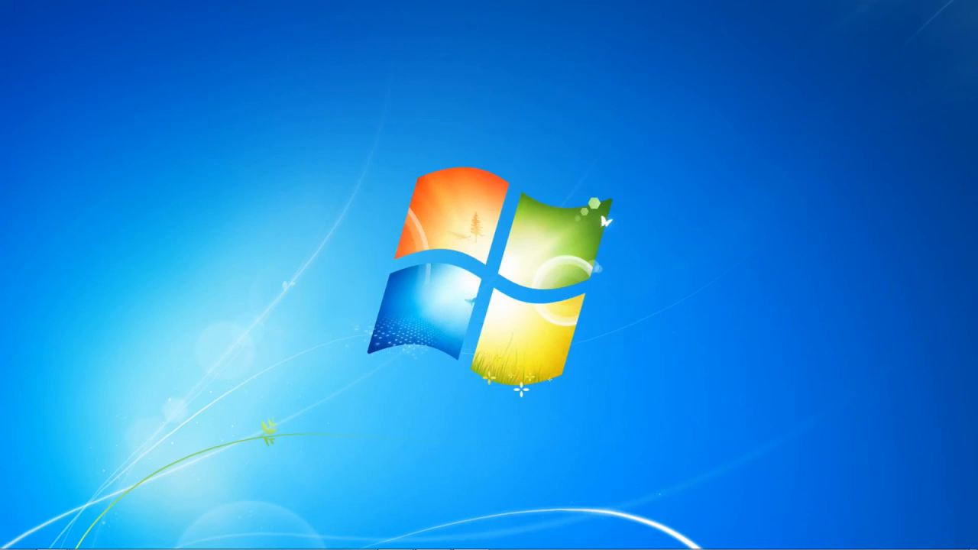